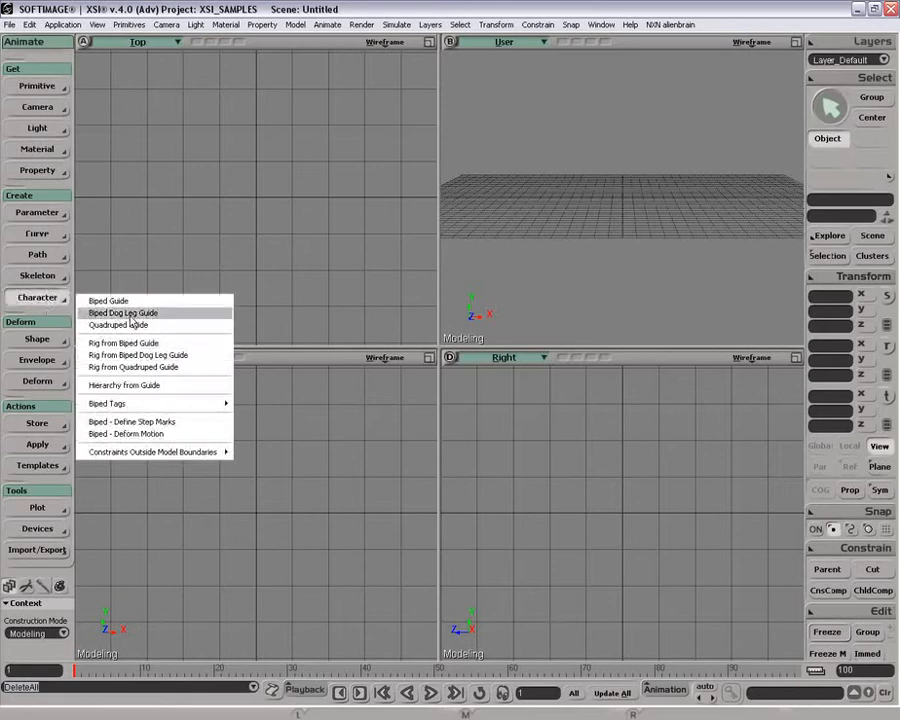
Create a Biped Dog Leg Guide keeping Skeleton Structure and Volume with Full Symmetry
click(108, 300)
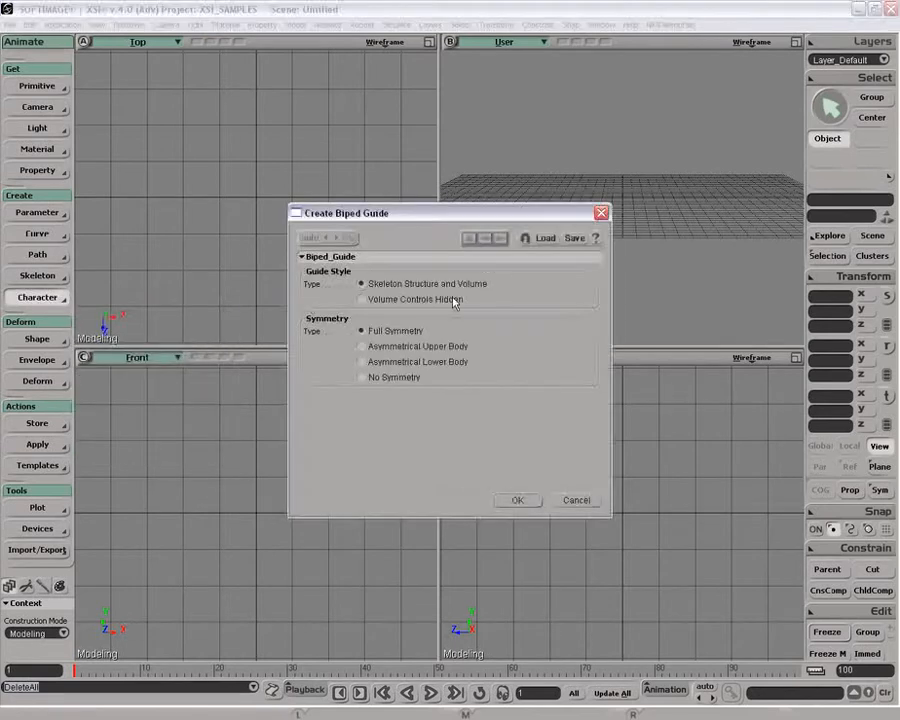
click(544, 238)
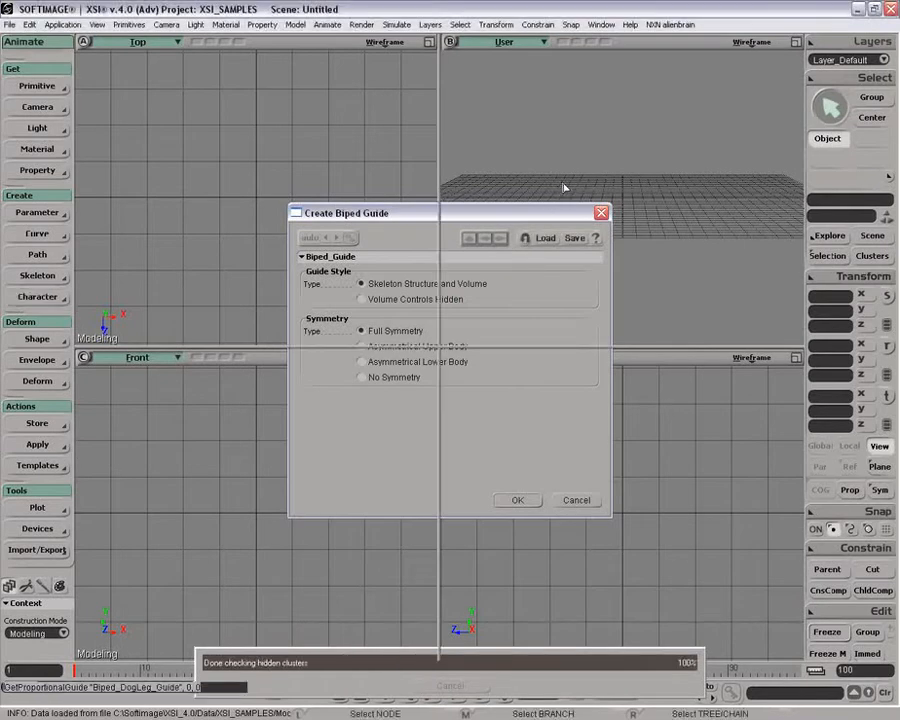
click(516, 500)
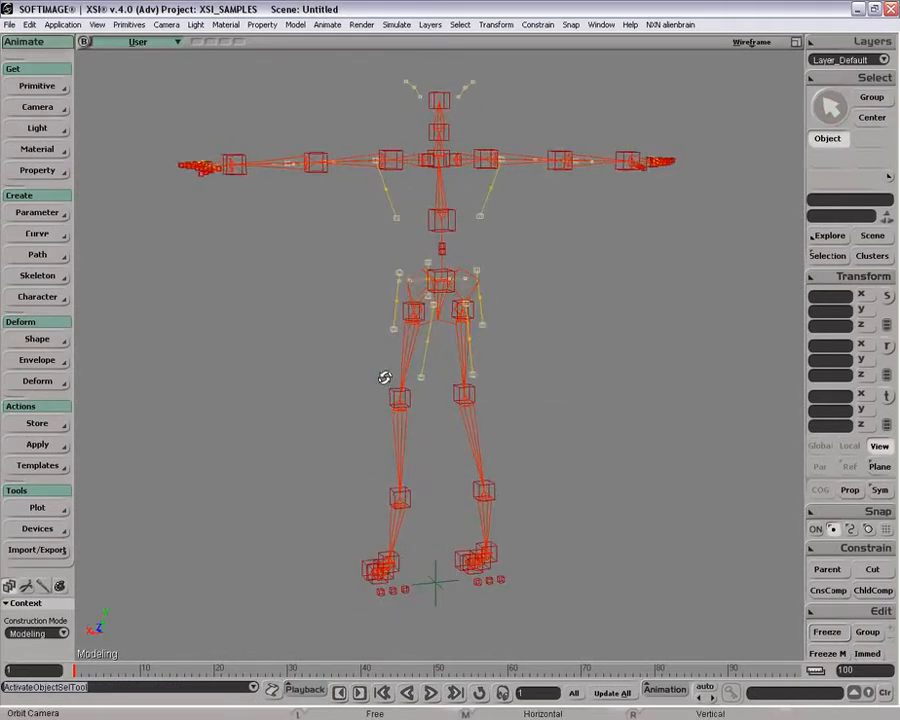
Generate the rig from the Biped Dog Leg Guide with default Make Biped Dog Leg options
click(412, 310)
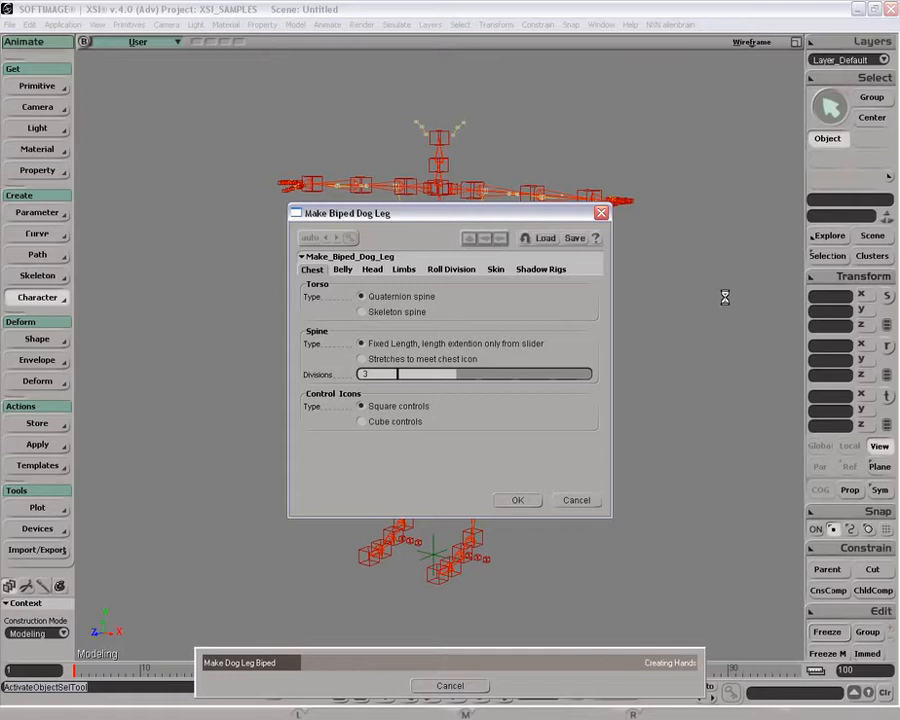
click(516, 500)
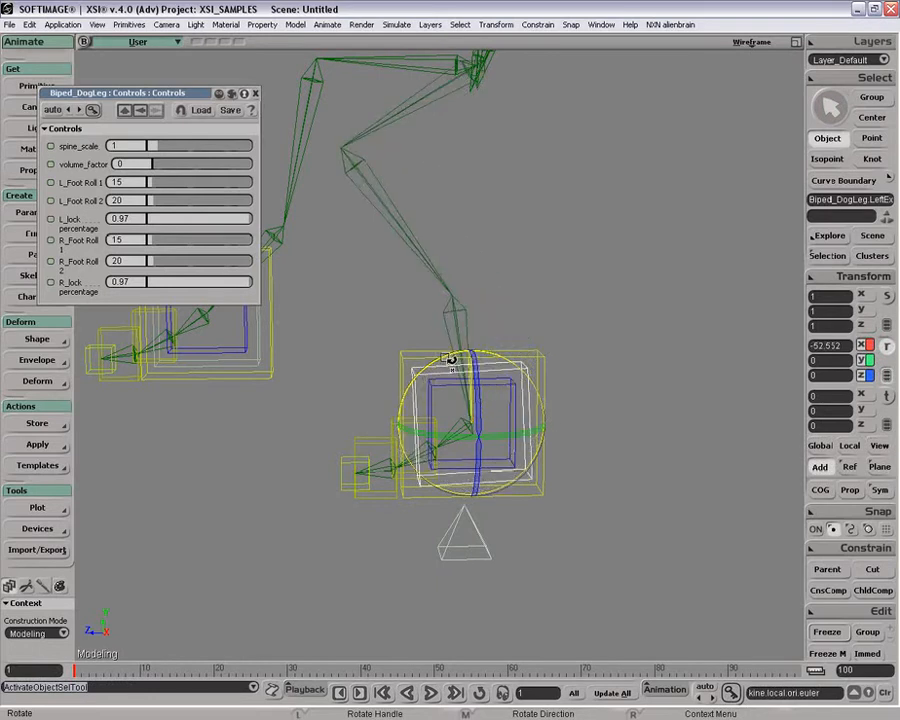
Rotate the left foot control in the viewport to see the dog leg bend
drag(450, 360, 436, 356)
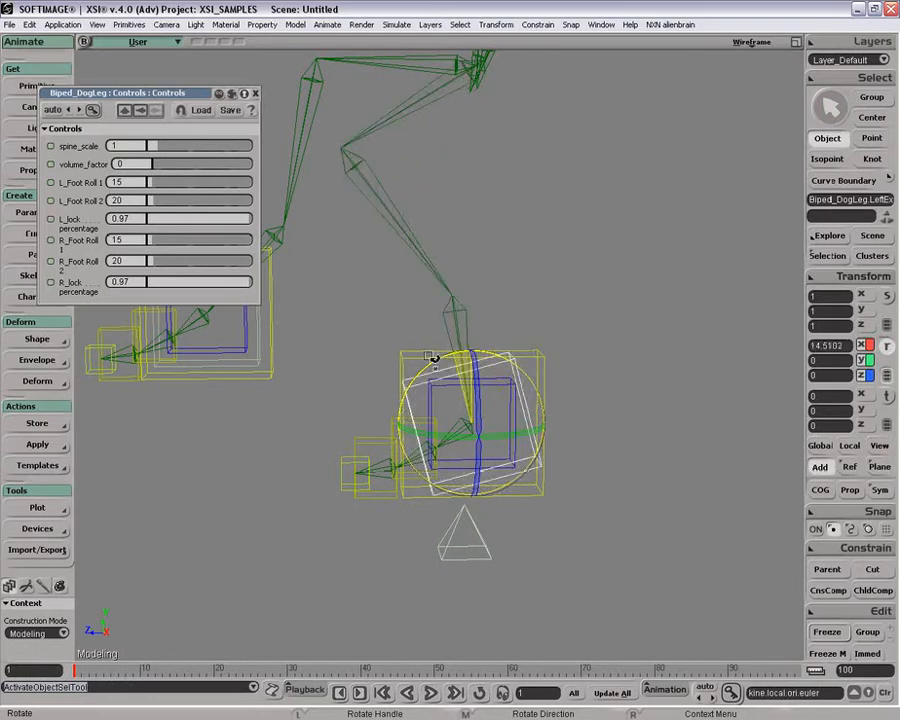
drag(460, 360, 520, 344)
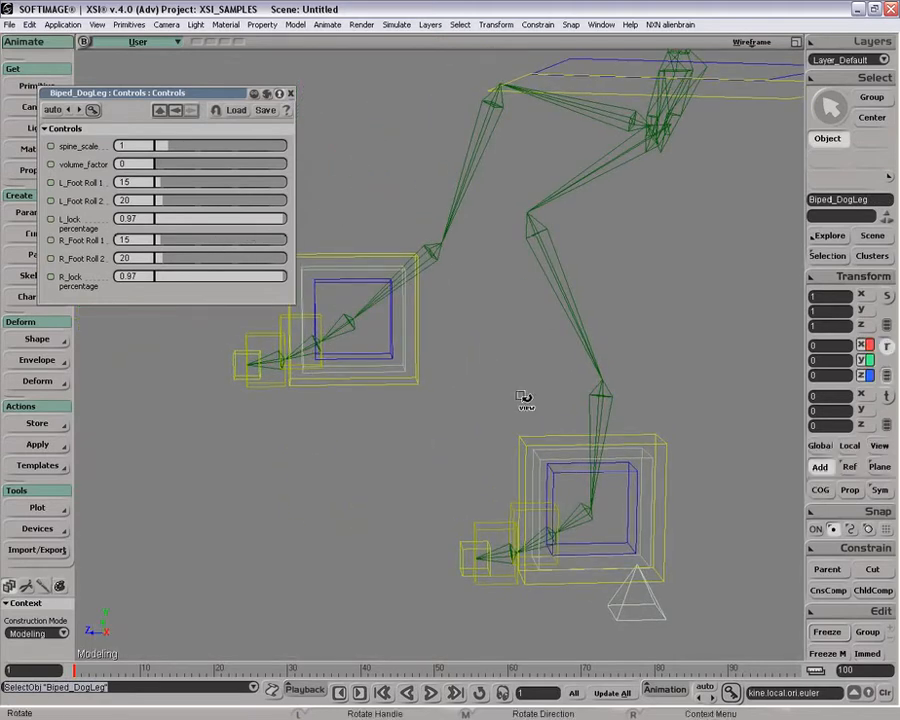
Reduce the L_lock percentage on the foot control and rotate the foot to verify the bend
click(638, 464)
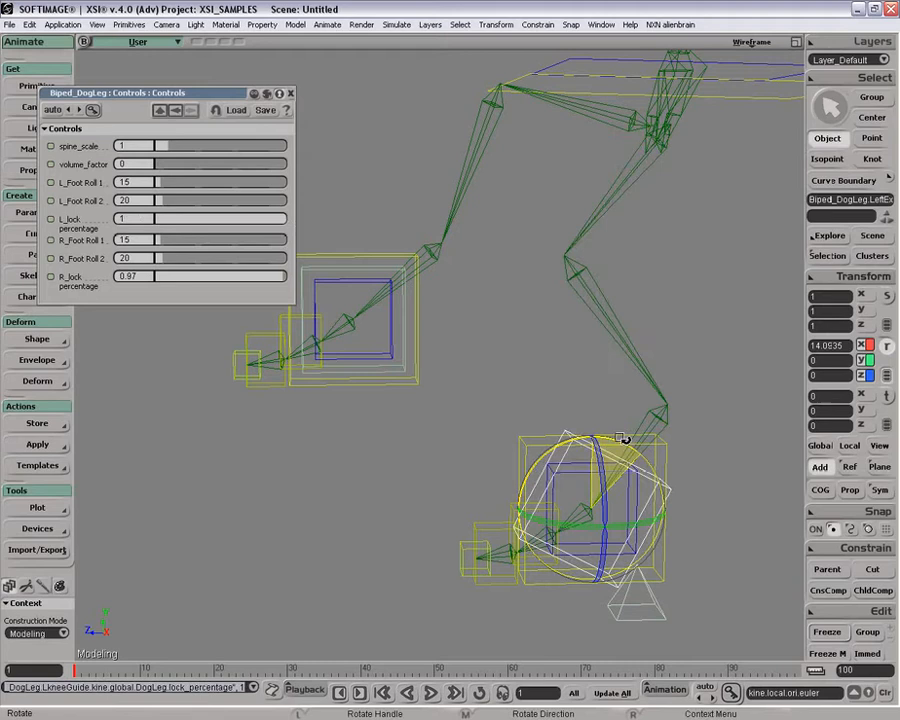
drag(620, 438, 608, 430)
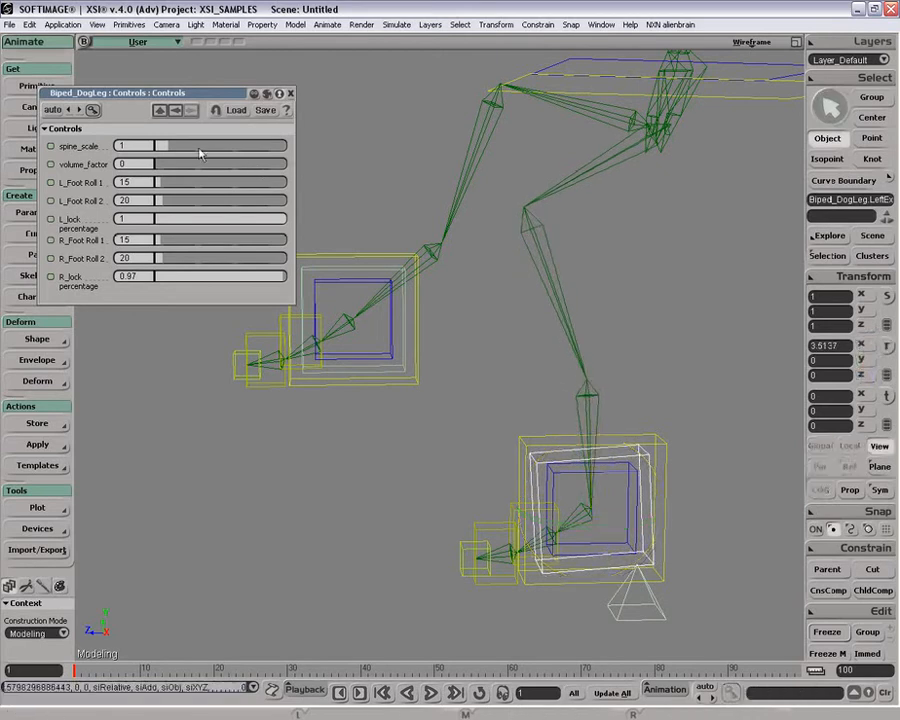
drag(156, 218, 276, 218)
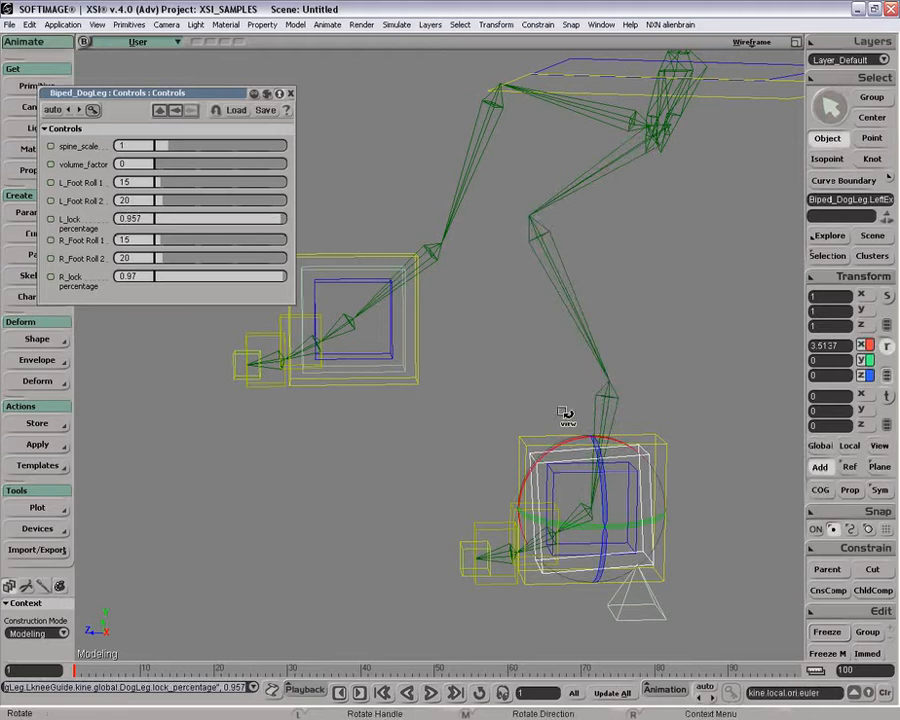
drag(564, 412, 578, 456)
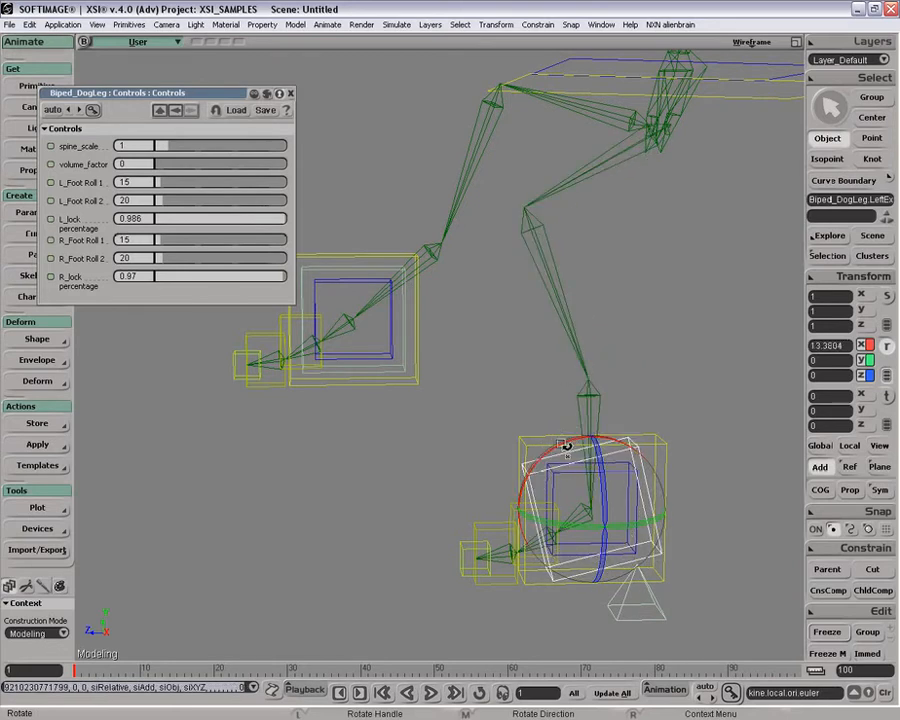
drag(564, 444, 570, 440)
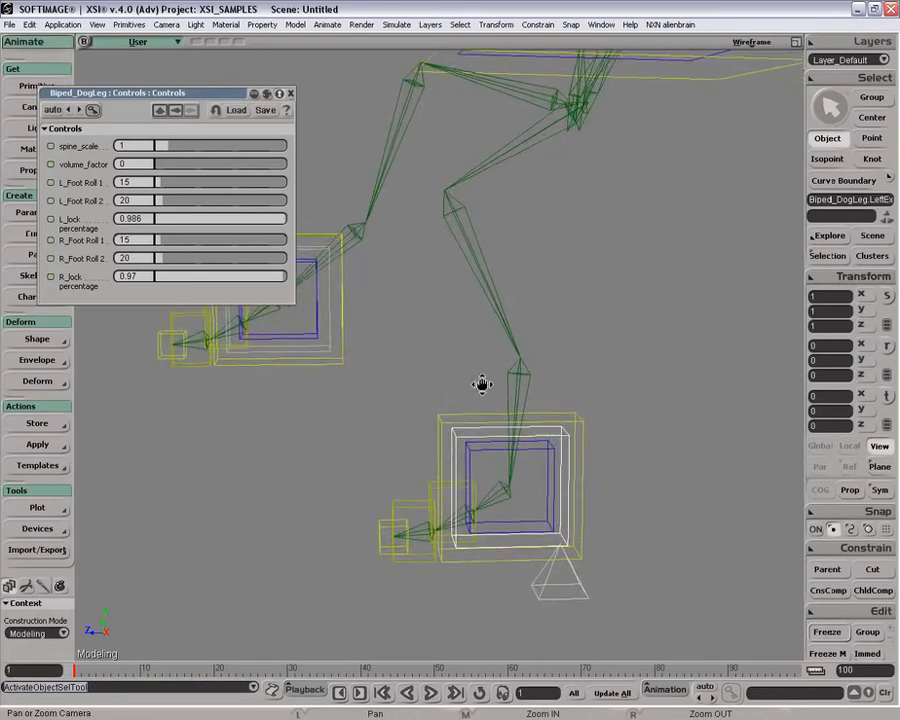
Frame the rig and guide, then select a hip null above the leg for the Explorer
drag(482, 384, 570, 348)
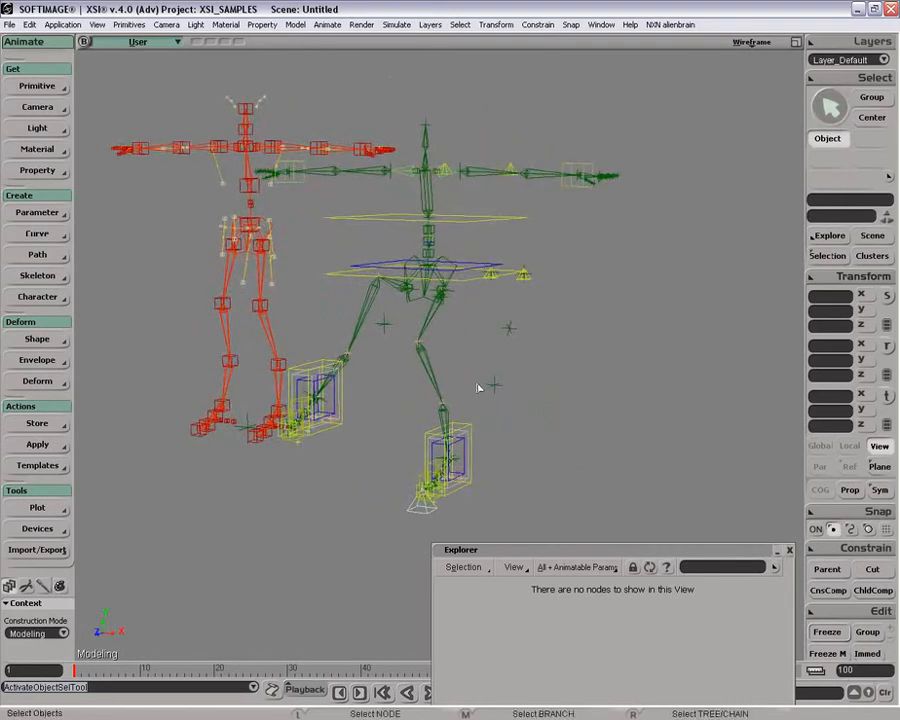
drag(478, 388, 496, 384)
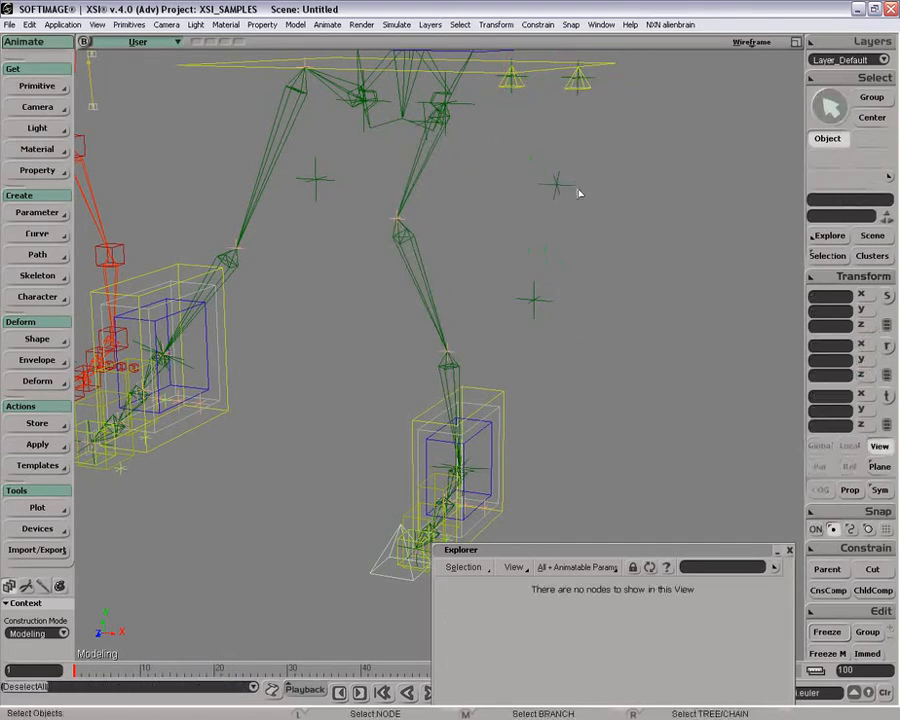
click(556, 184)
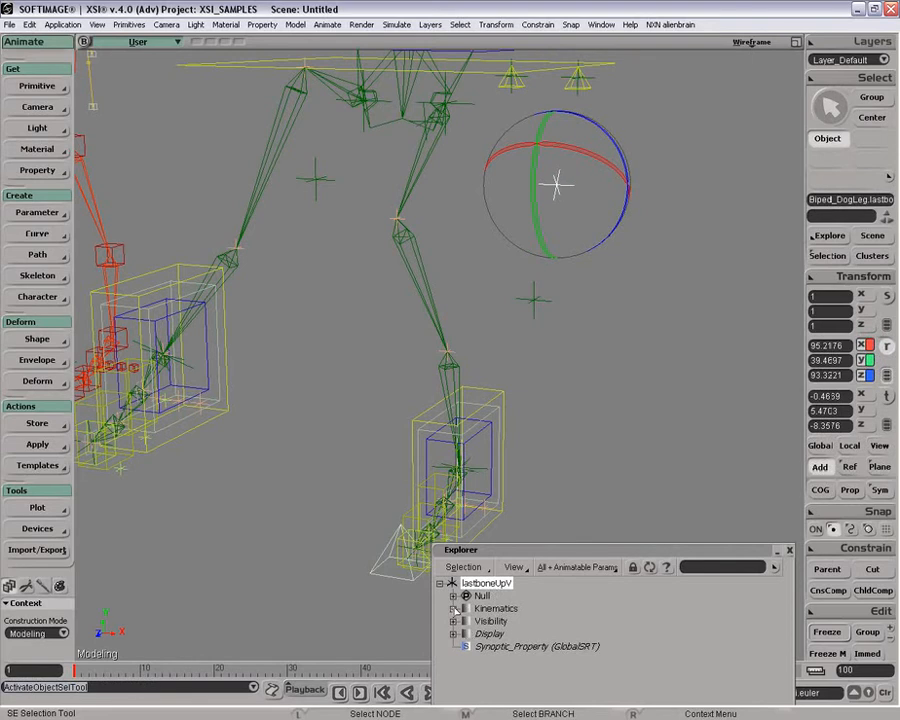
Expand the selected leg null's kinematics and display nodes in the Explorer, then close it
click(454, 608)
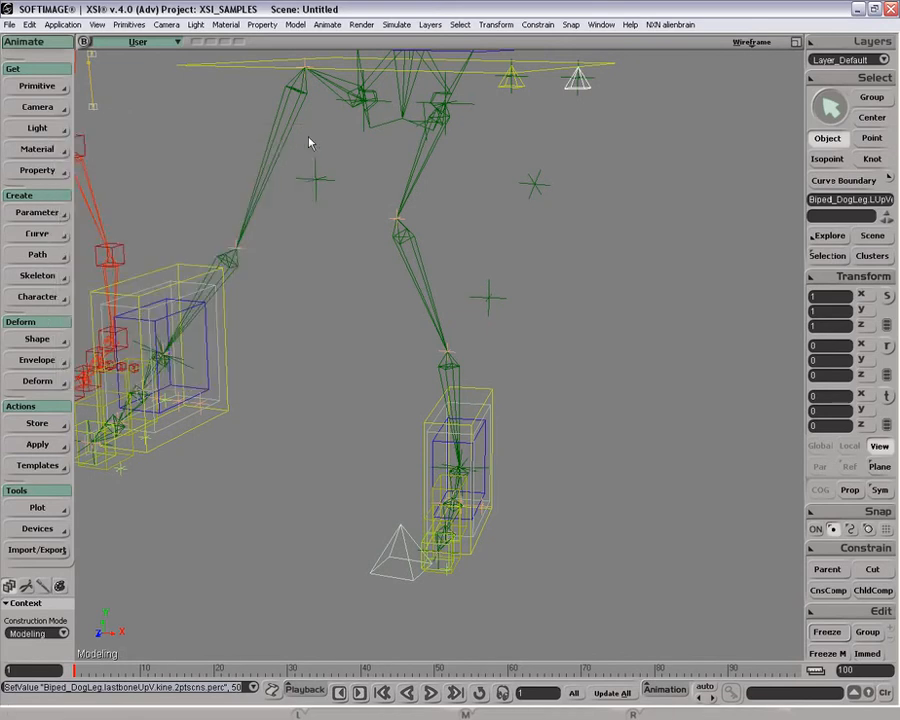
Adjust the DogLeg operator's roll slider, select the UpVector null and undo its translation
drag(400, 300, 390, 270)
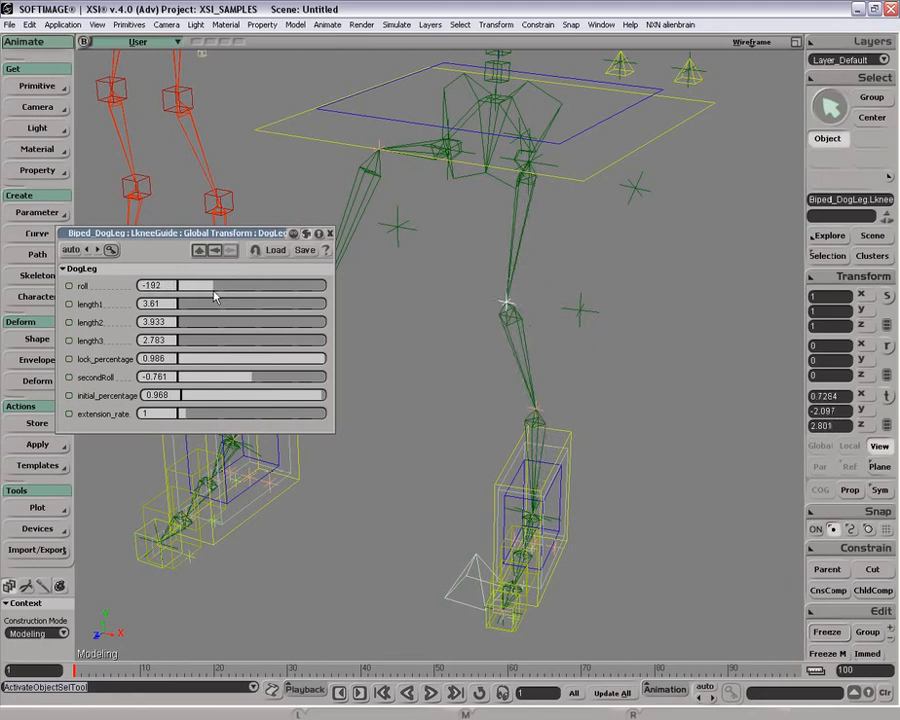
drag(196, 284, 230, 296)
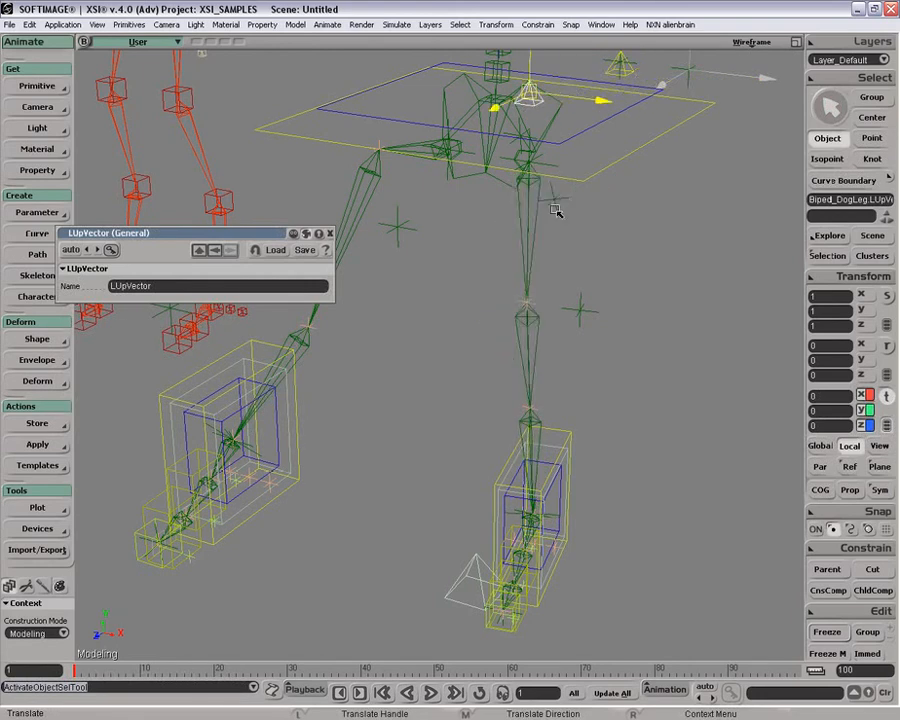
key(ctrl+z)
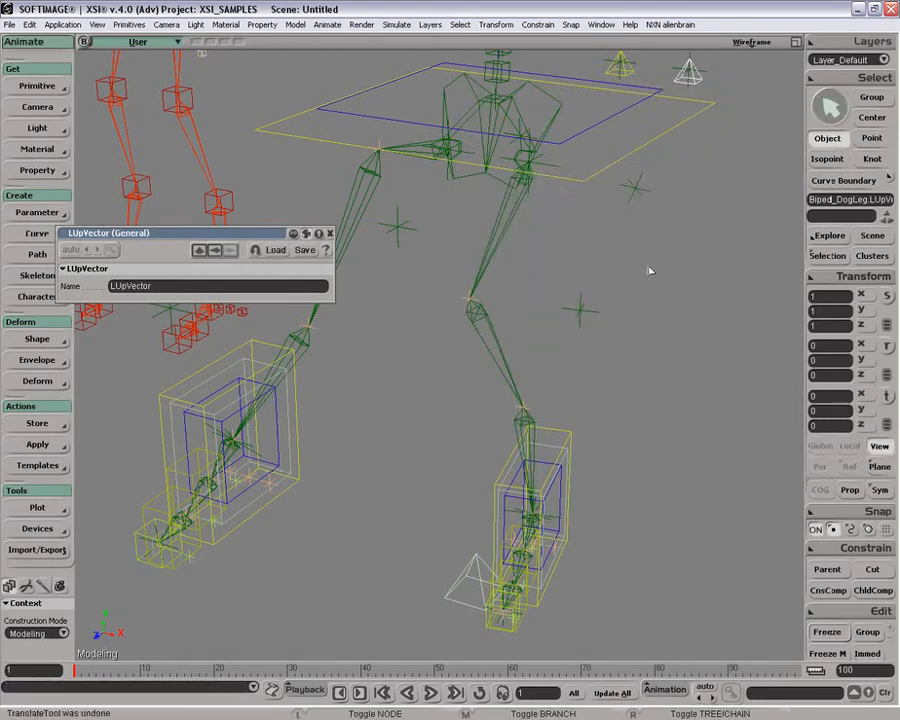